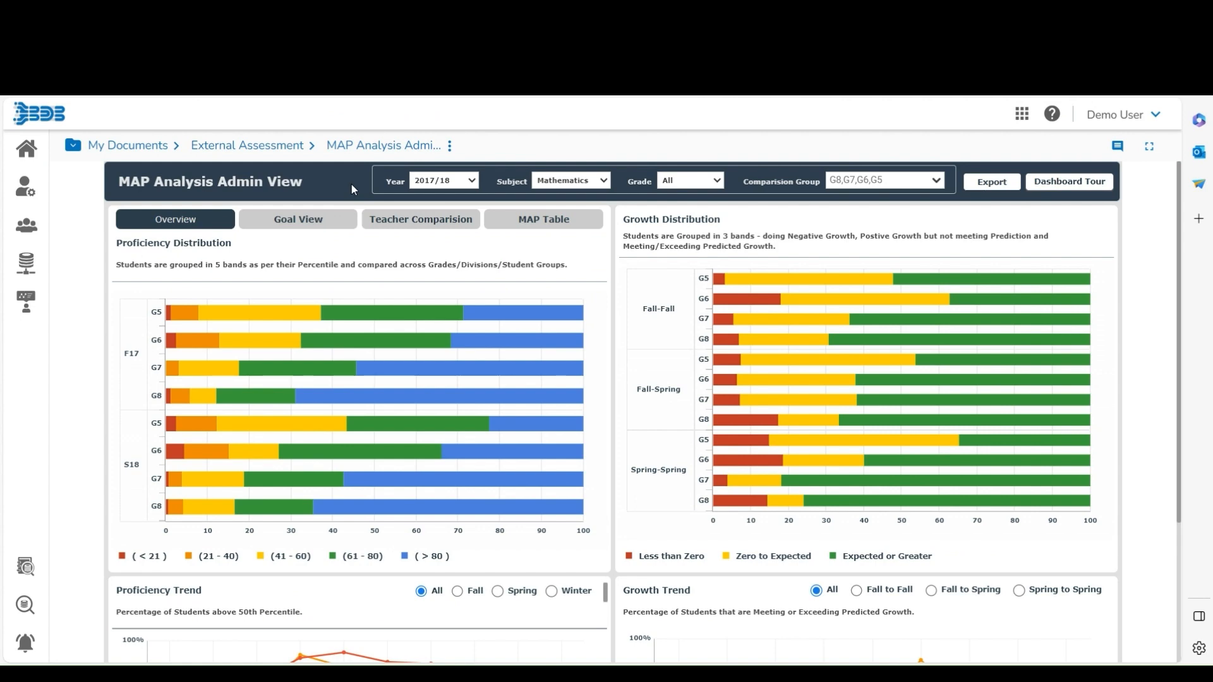
{"action": "mouse_move", "coordinate": [458, 180]}
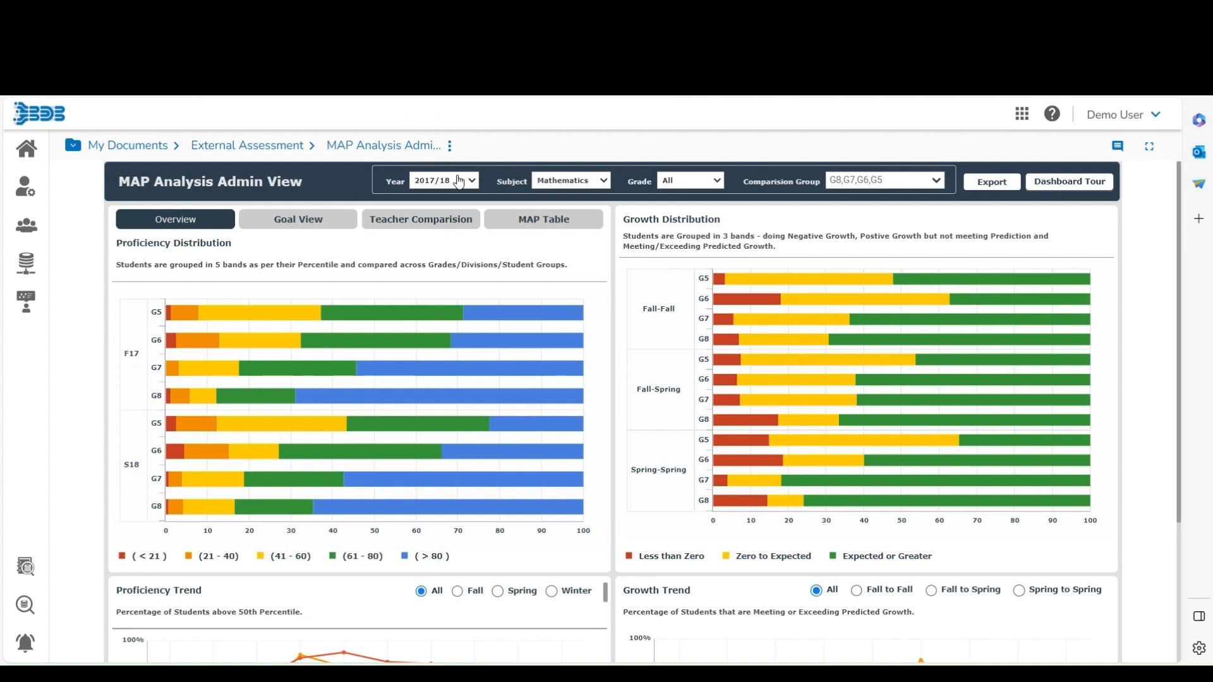
{"action": "mouse_move", "coordinate": [625, 191]}
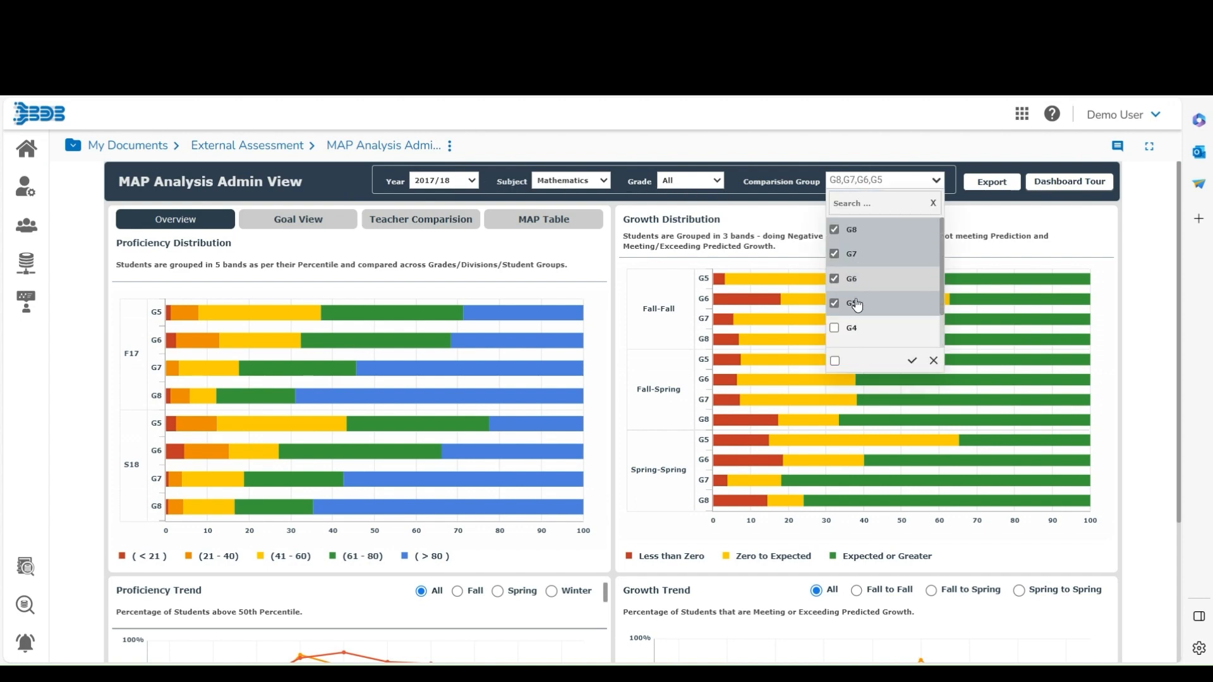
- Tick G4 in the Comparison Group so the distribution charts cover G4 through G8
{"action": "left_click", "coordinate": [834, 328]}
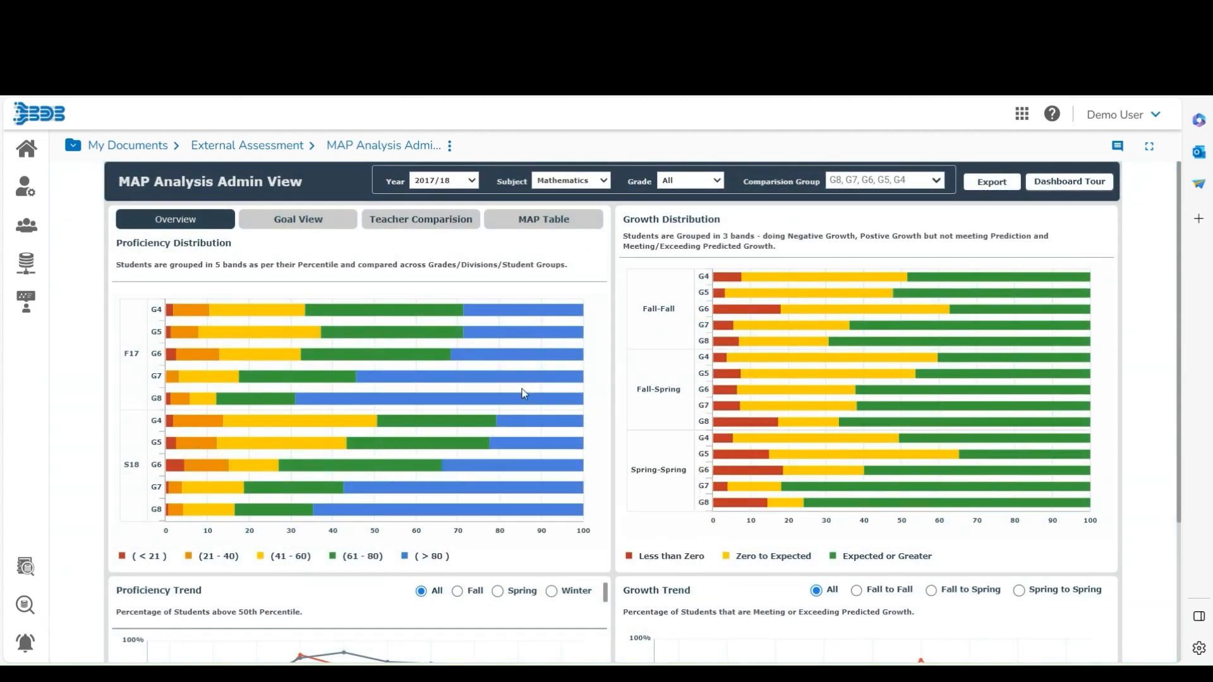
{"action": "mouse_move", "coordinate": [517, 338]}
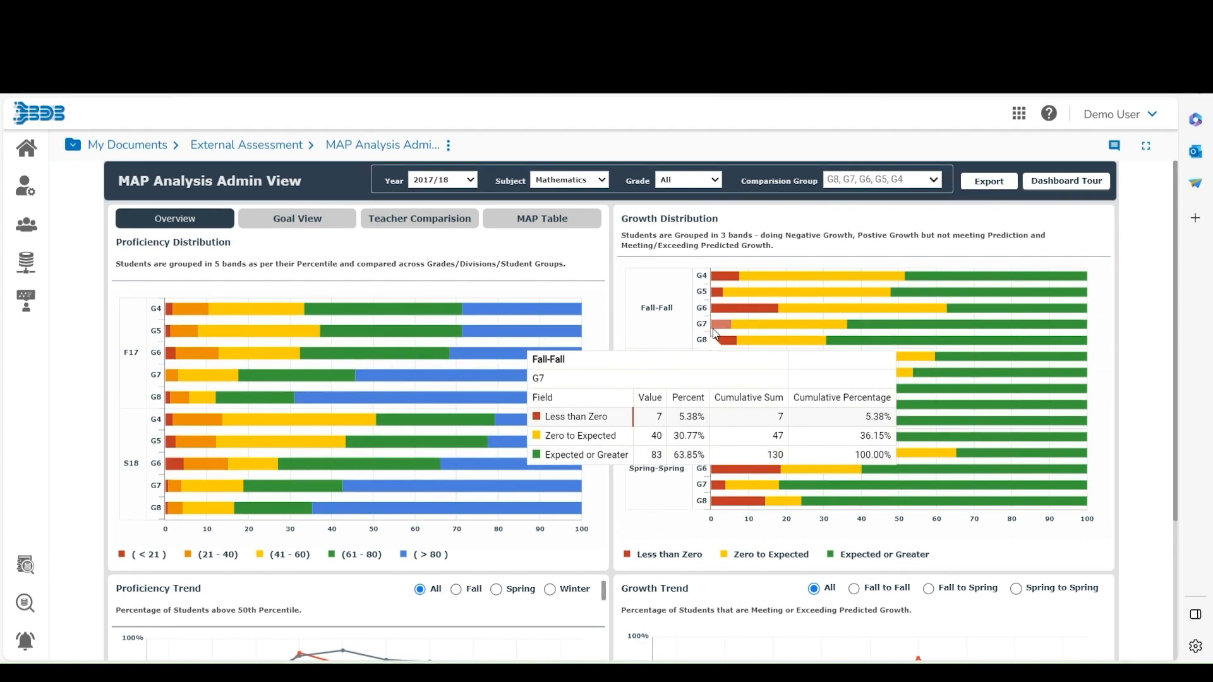
- Cycle the Growth Trend period through Fall to Fall and Fall to Spring, ending on Spring to Spring
{"action": "scroll", "scroll_direction": "down", "scroll_amount": 3}
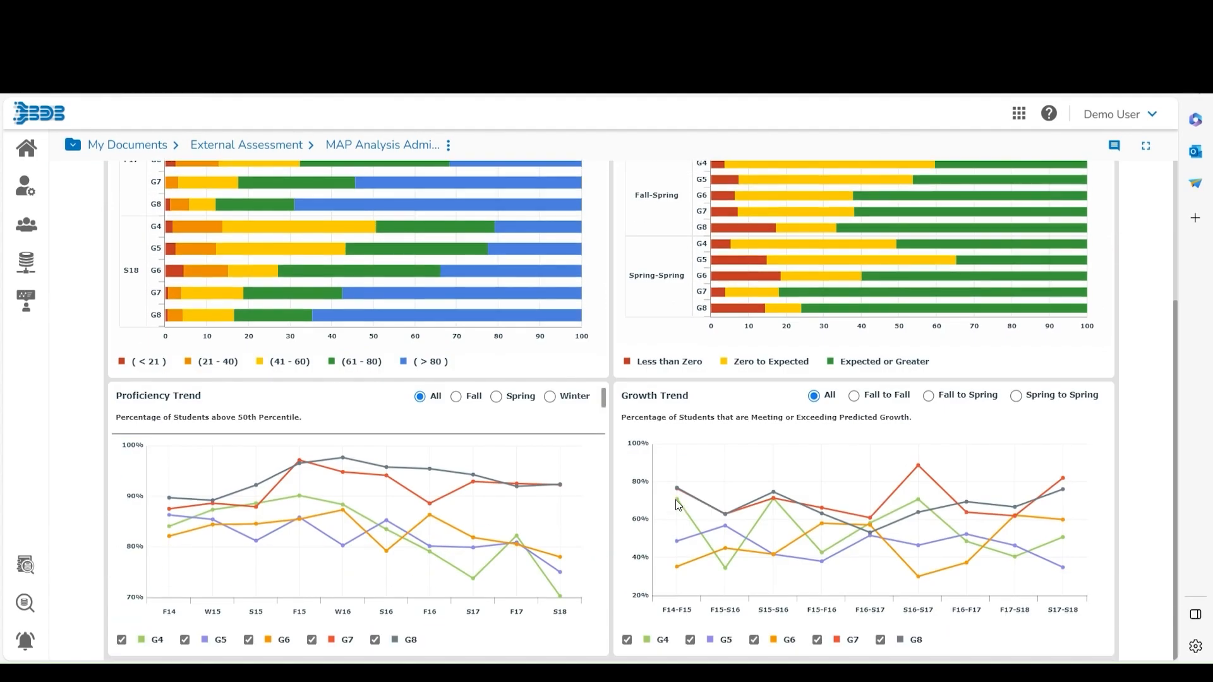
{"action": "left_click", "coordinate": [854, 397]}
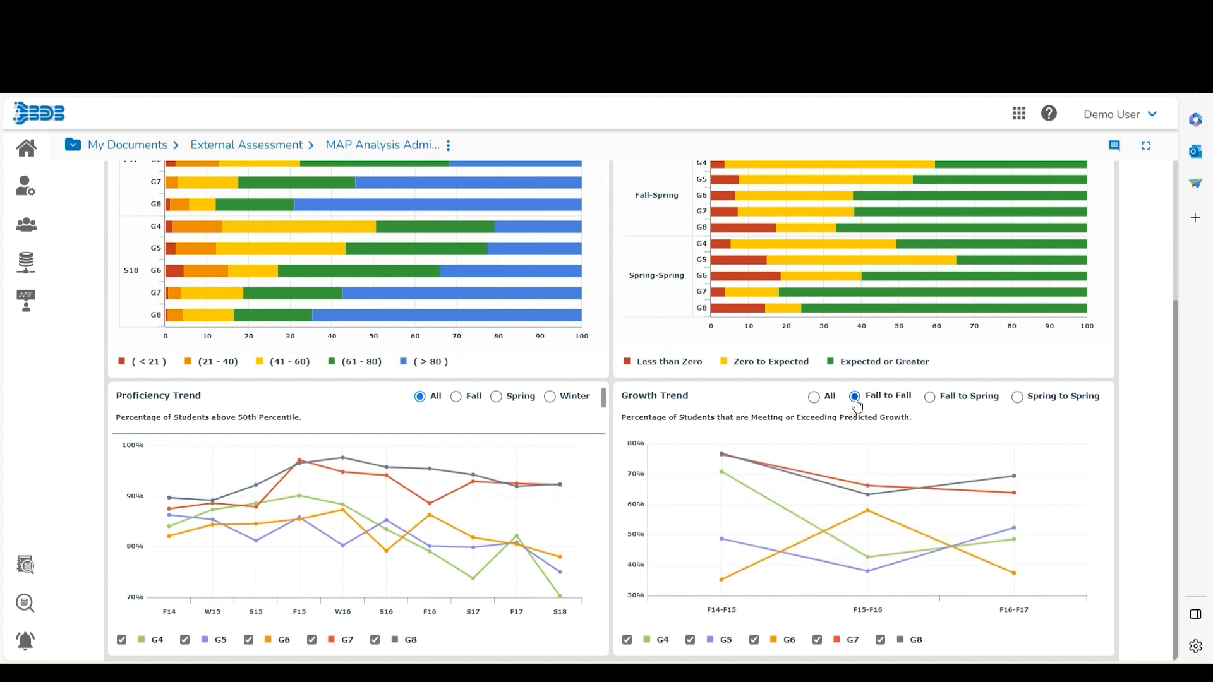
{"action": "left_click", "coordinate": [930, 396]}
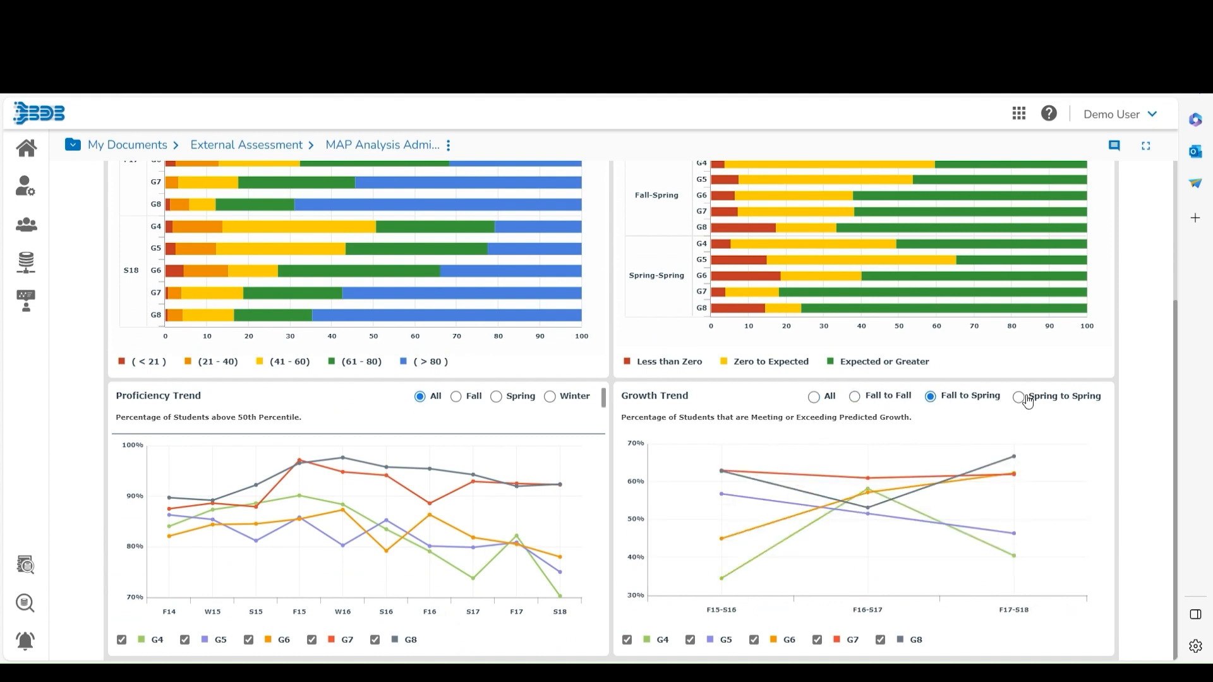
{"action": "left_click", "coordinate": [1020, 396]}
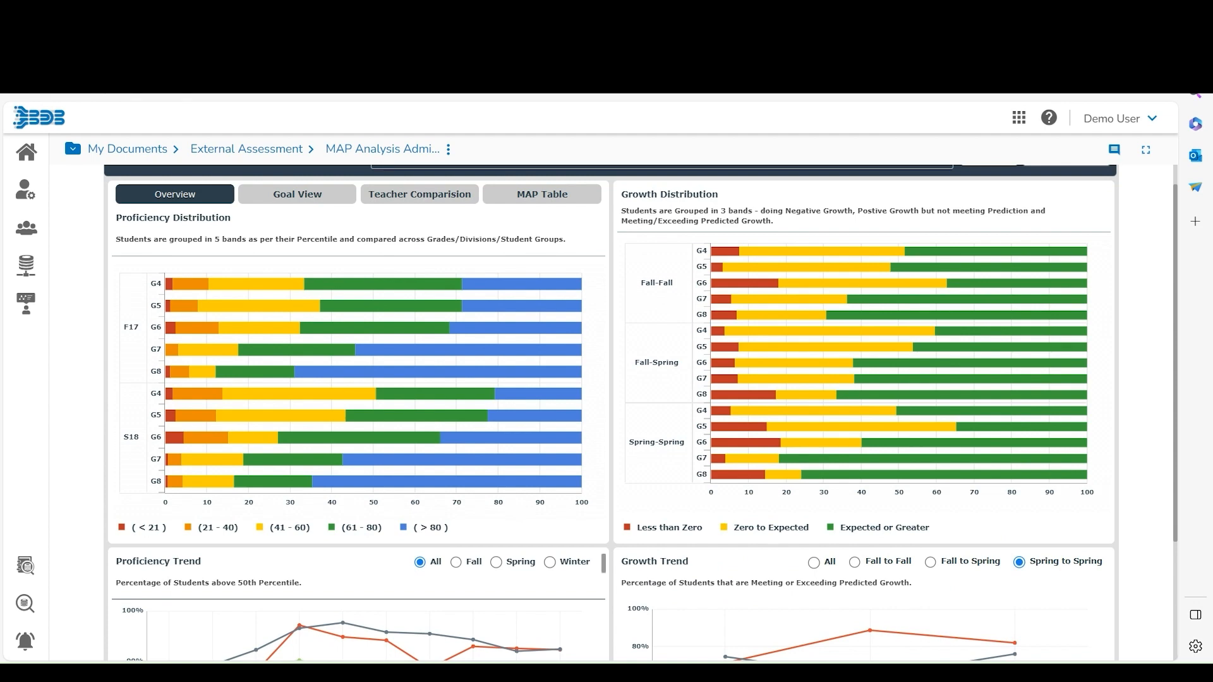
- Switch to the Goal View and scroll through the Mathematics goal proficiency charts
{"action": "left_click", "coordinate": [296, 218]}
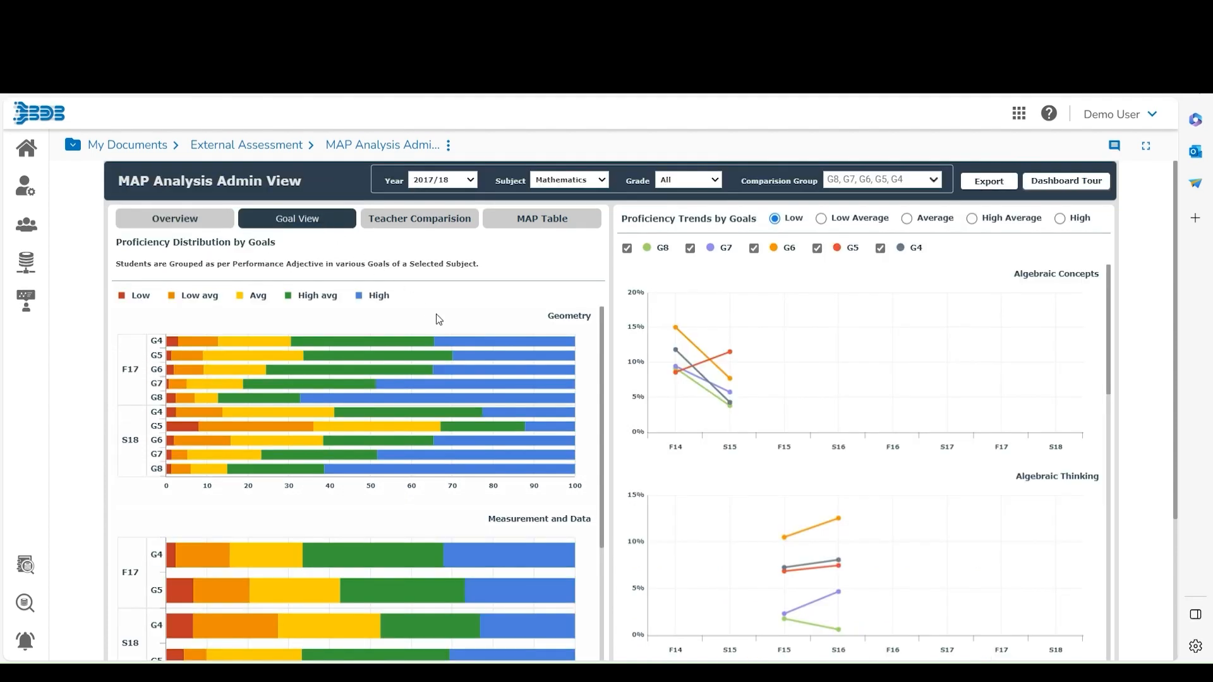
{"action": "scroll", "scroll_direction": "down", "scroll_amount": 3}
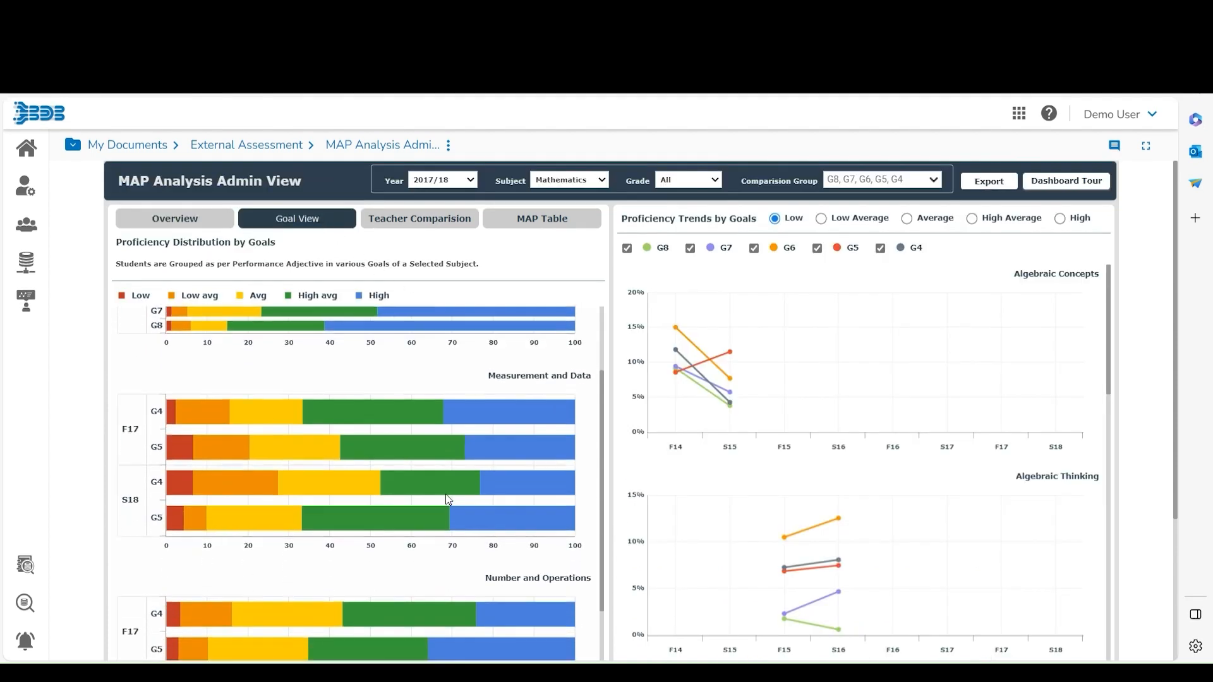
{"action": "scroll", "scroll_direction": "down", "scroll_amount": 3}
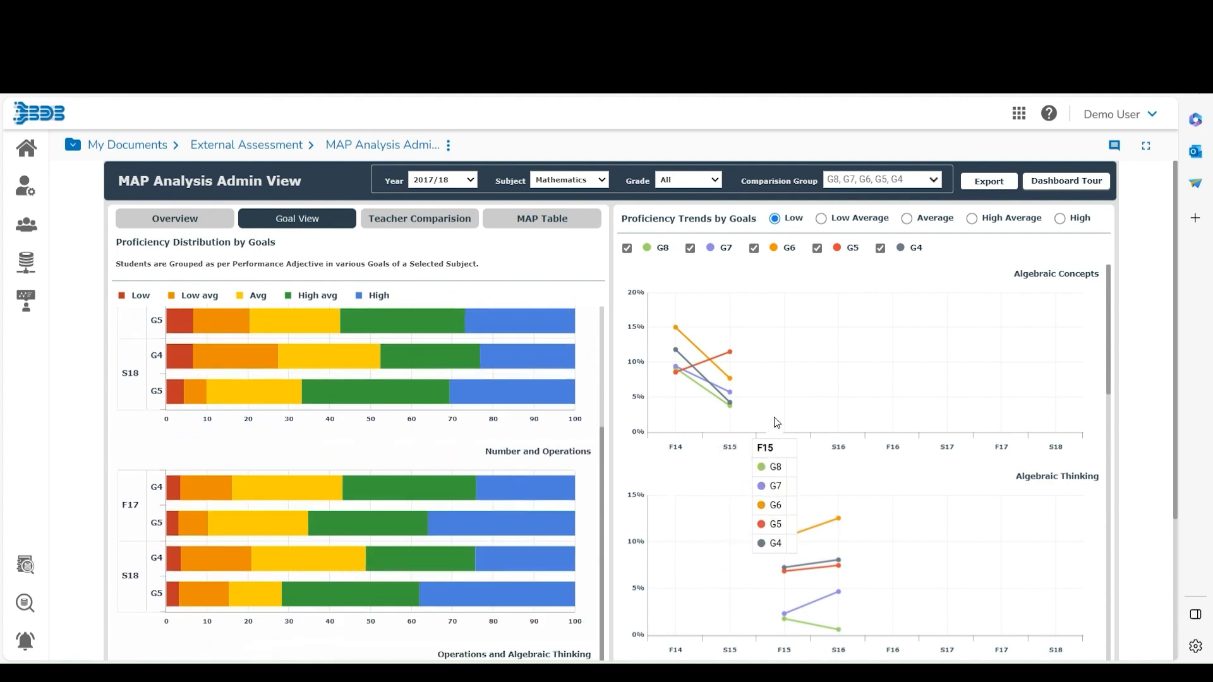
{"action": "scroll", "scroll_direction": "down", "scroll_amount": 3}
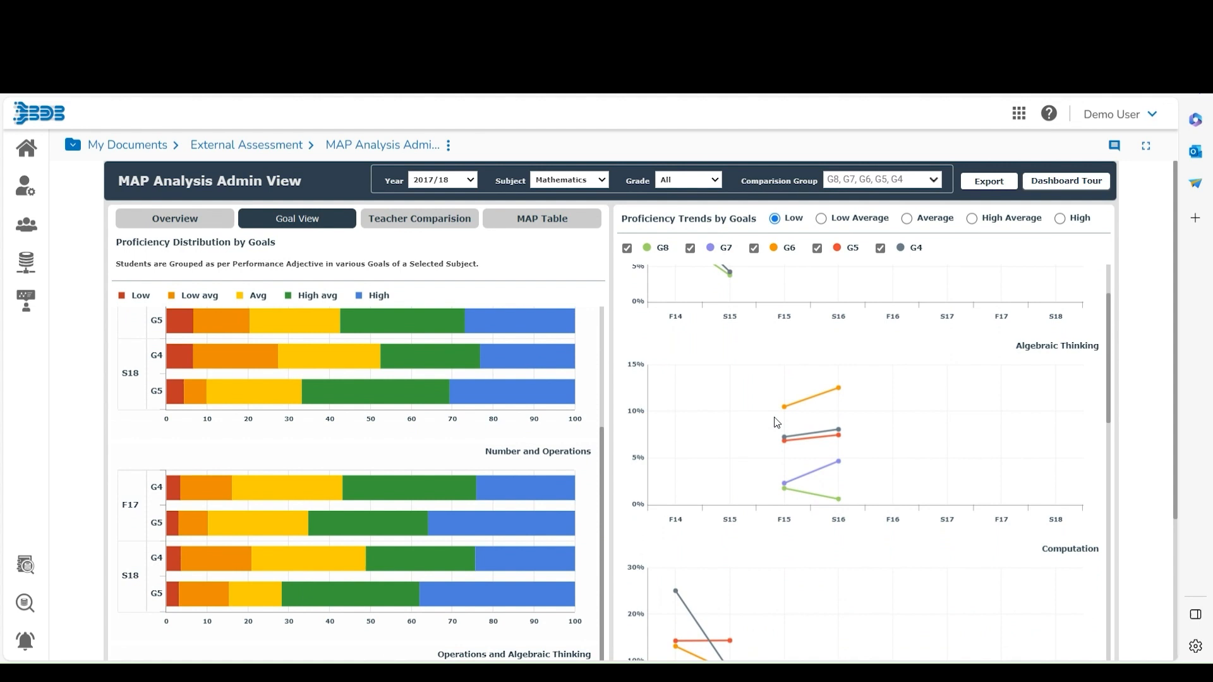
{"action": "scroll", "scroll_direction": "down", "scroll_amount": 3}
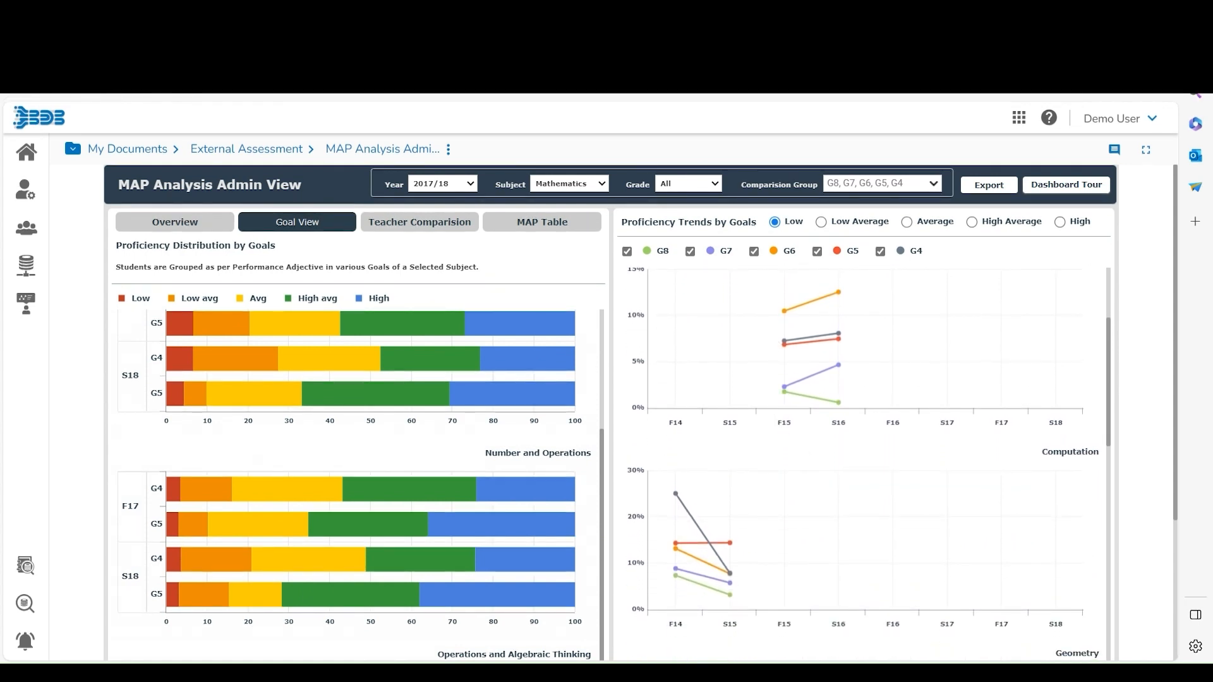
- In Teacher Comparison, remove Teacher_224 from the selected Grade 2 teachers and apply
{"action": "left_click", "coordinate": [418, 221]}
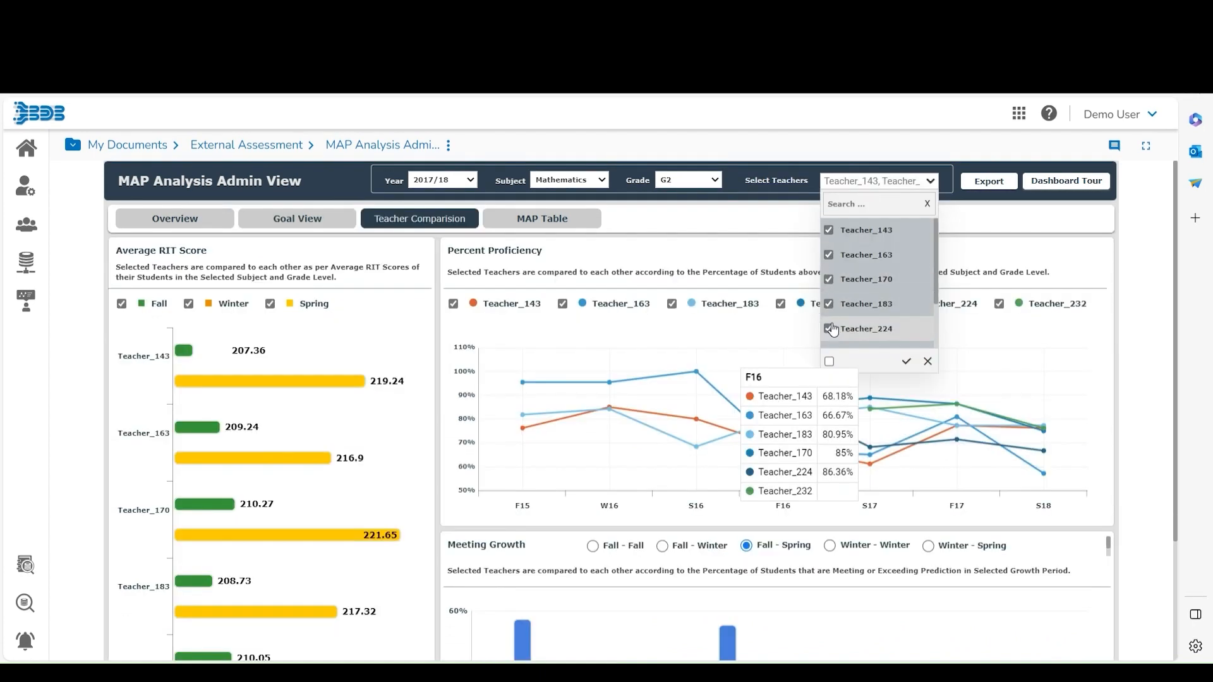
{"action": "left_click", "coordinate": [829, 328]}
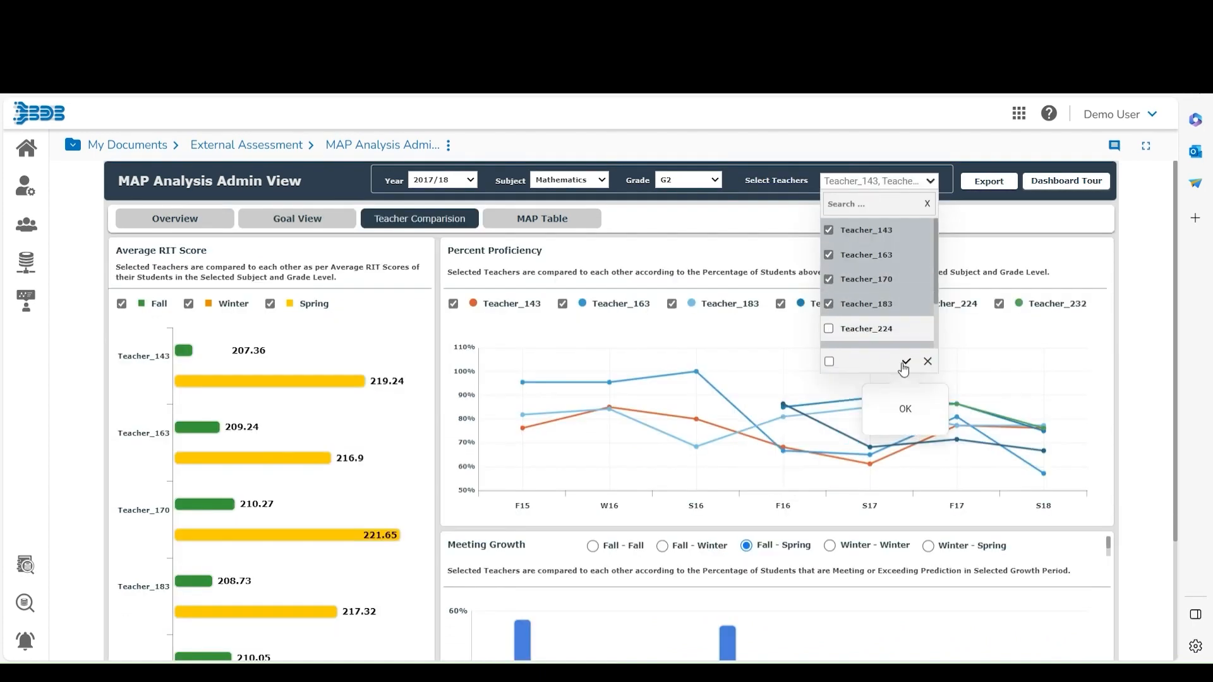
{"action": "left_click", "coordinate": [904, 362]}
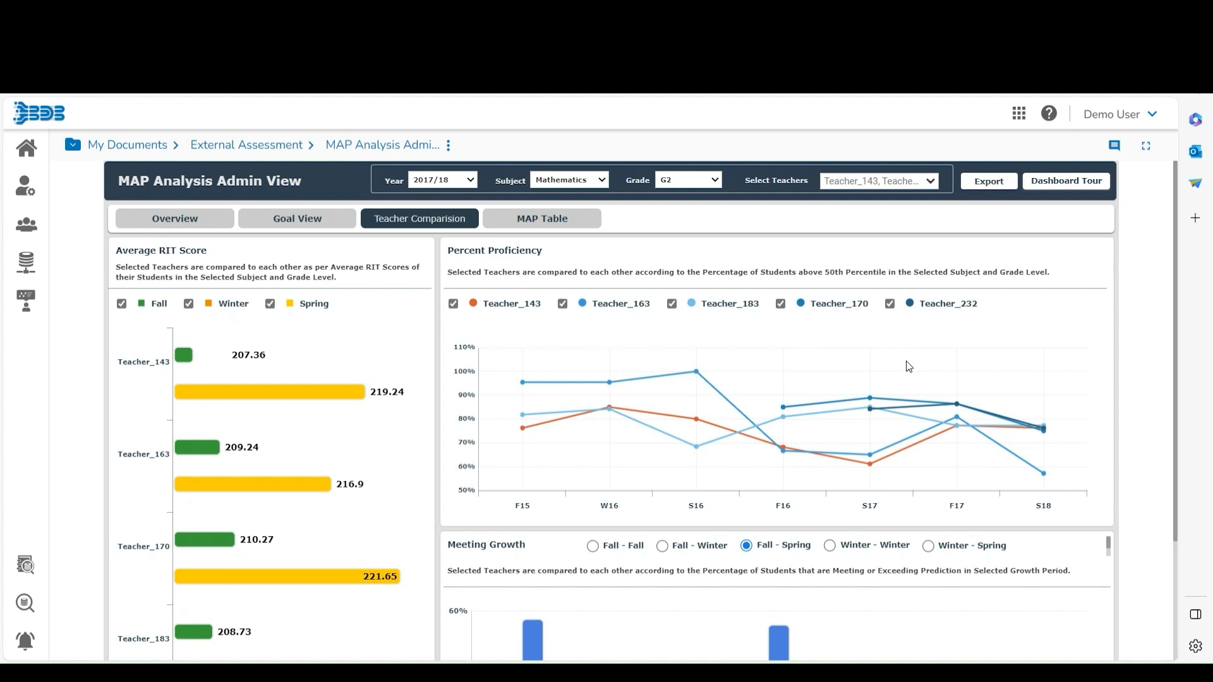
{"action": "mouse_move", "coordinate": [335, 482]}
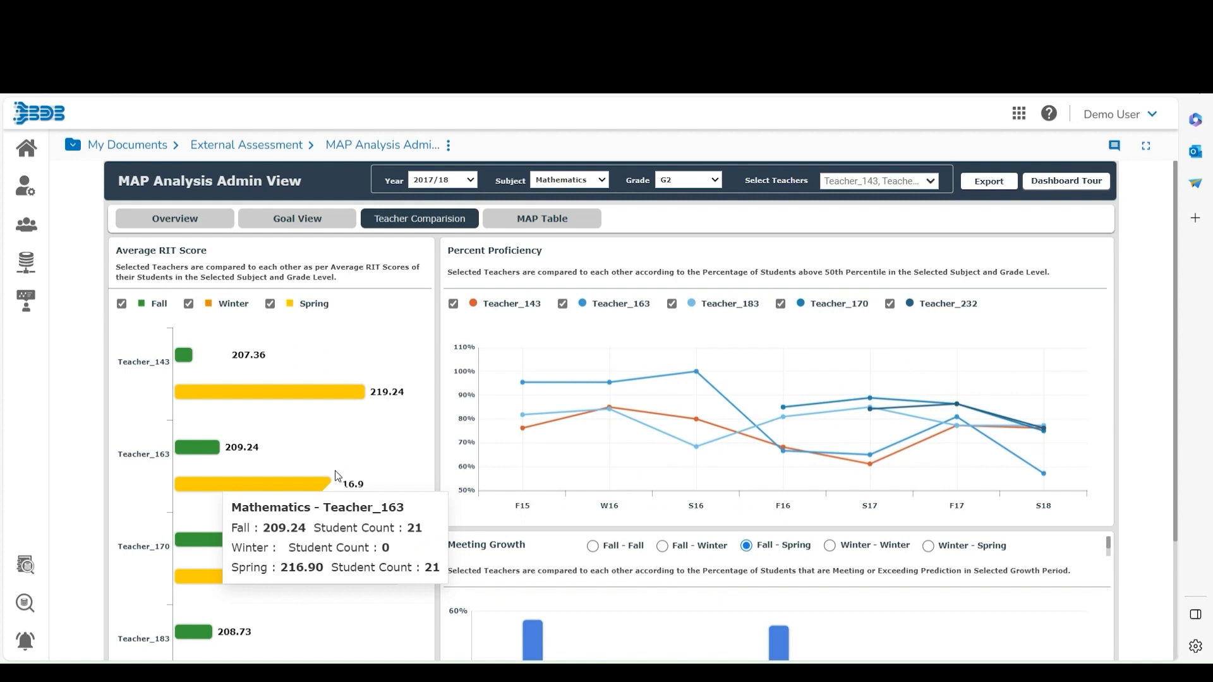
- Show Meeting Growth for the Fall - Fall period
{"action": "scroll", "scroll_direction": "down", "scroll_amount": 3}
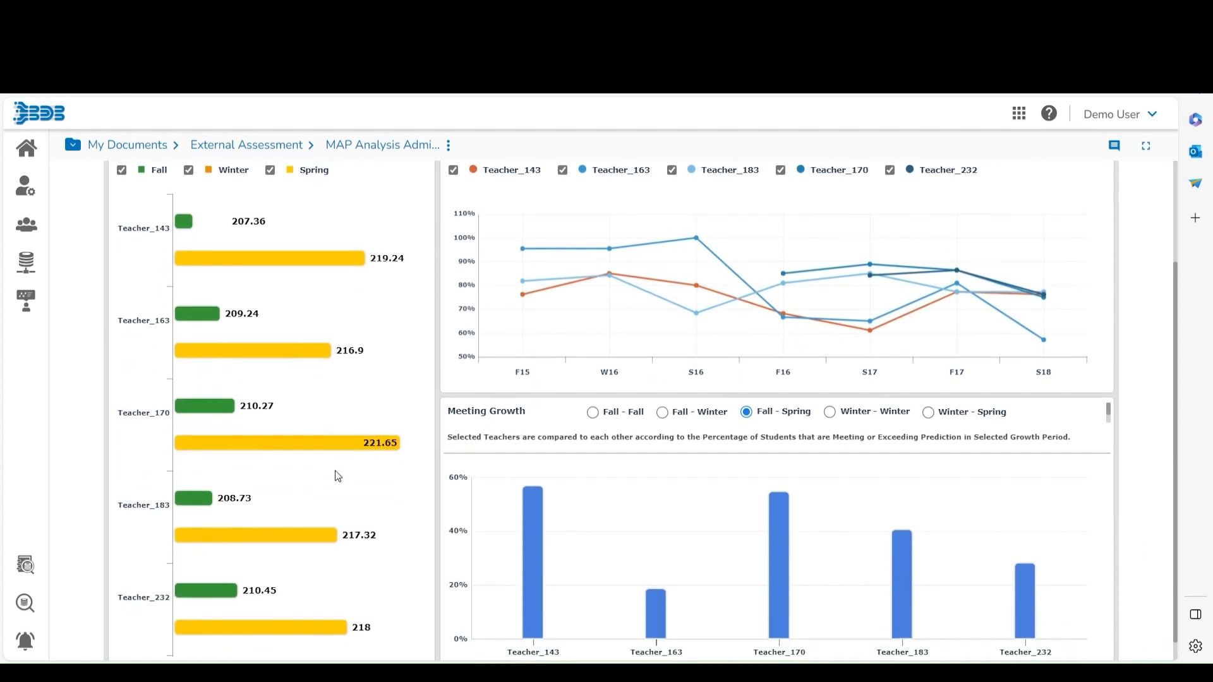
{"action": "left_click", "coordinate": [593, 411]}
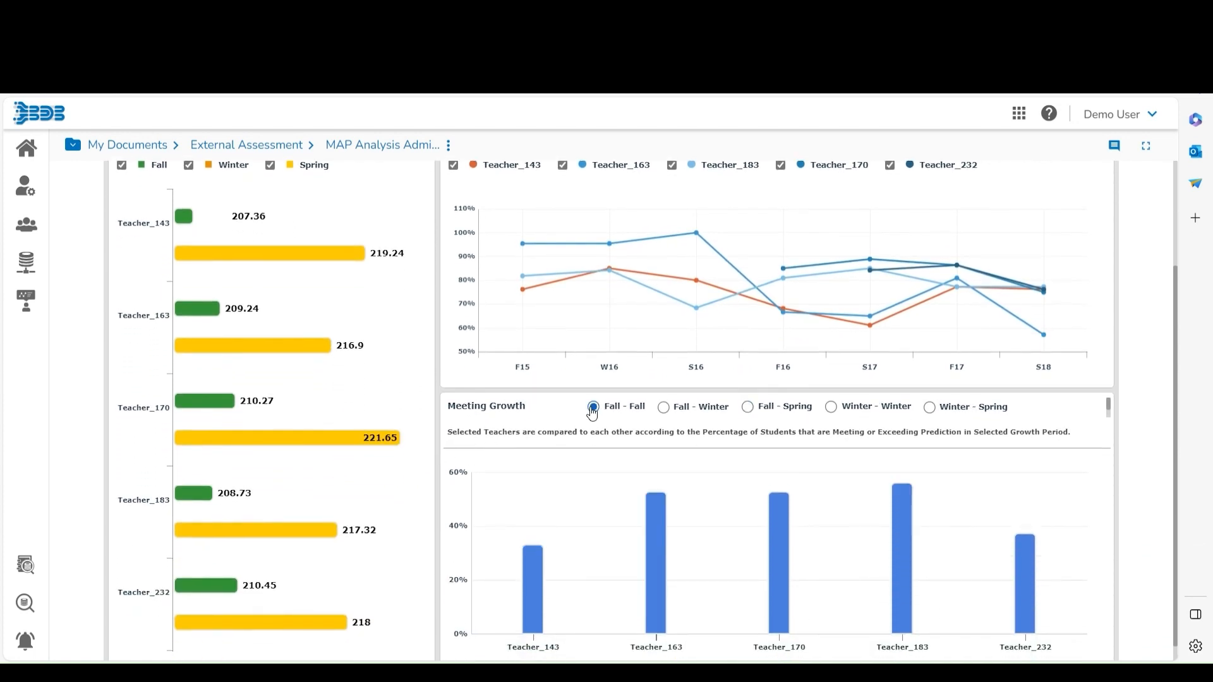
{"action": "left_click", "coordinate": [593, 407]}
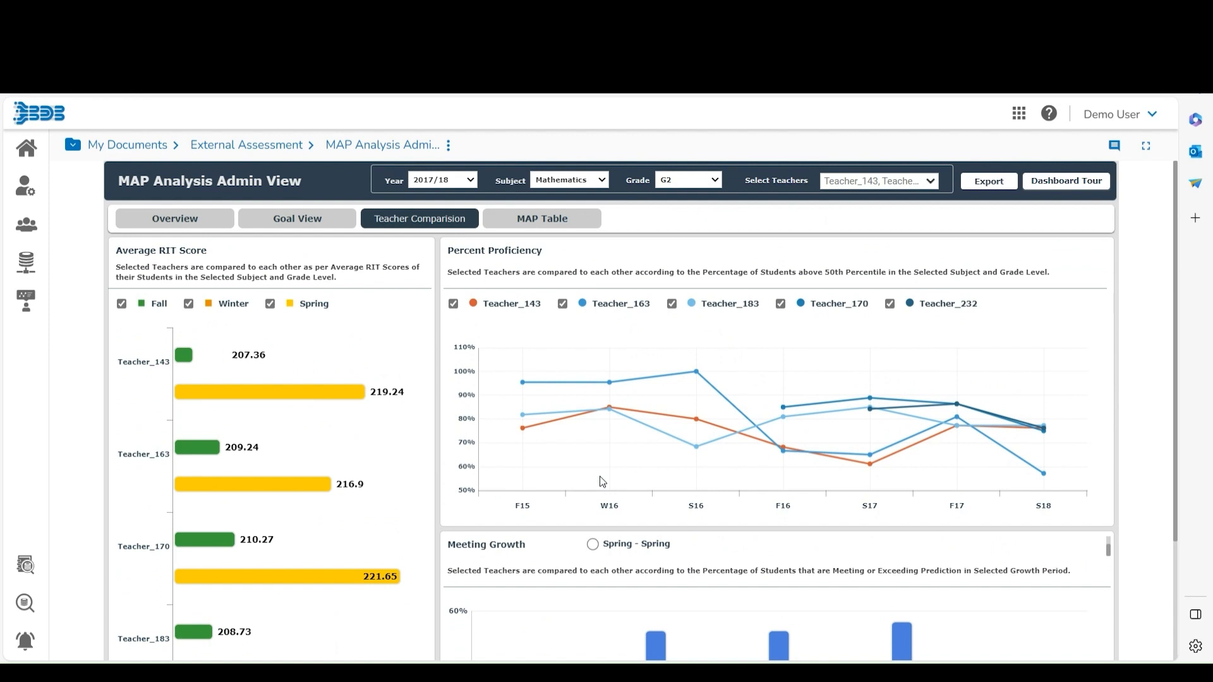
- Show the MAP Table for Mathematics with differences measured against CEESA norms
{"action": "left_click", "coordinate": [542, 218]}
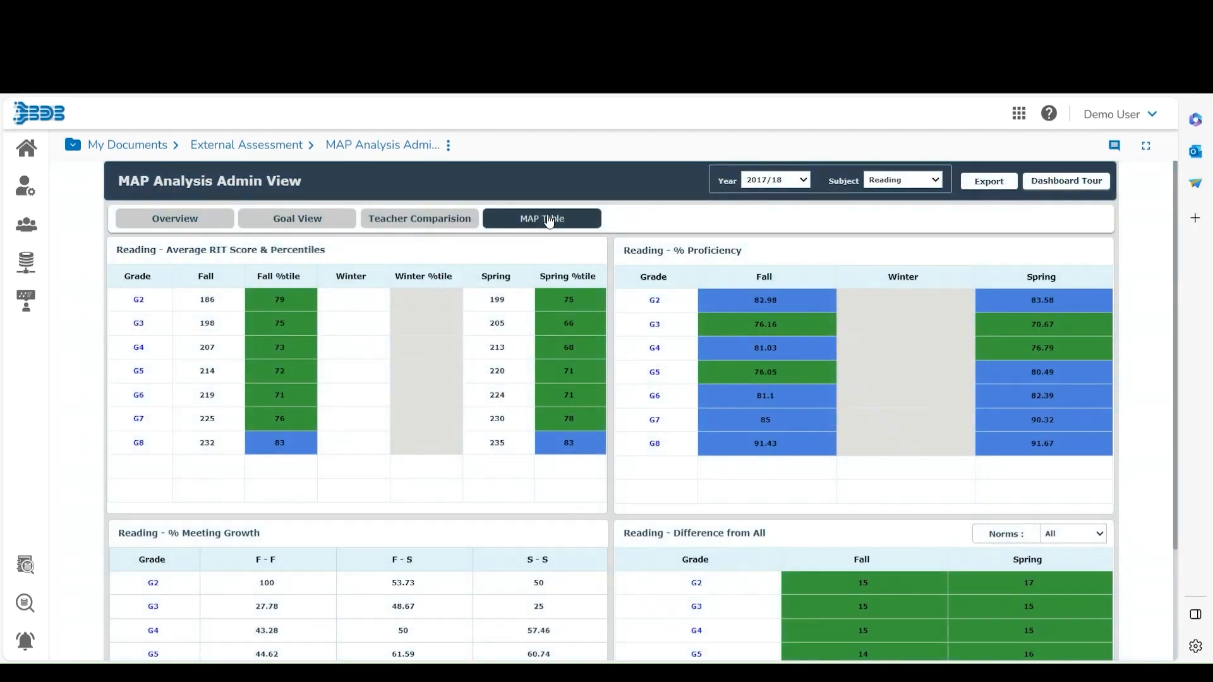
{"action": "mouse_move", "coordinate": [303, 387]}
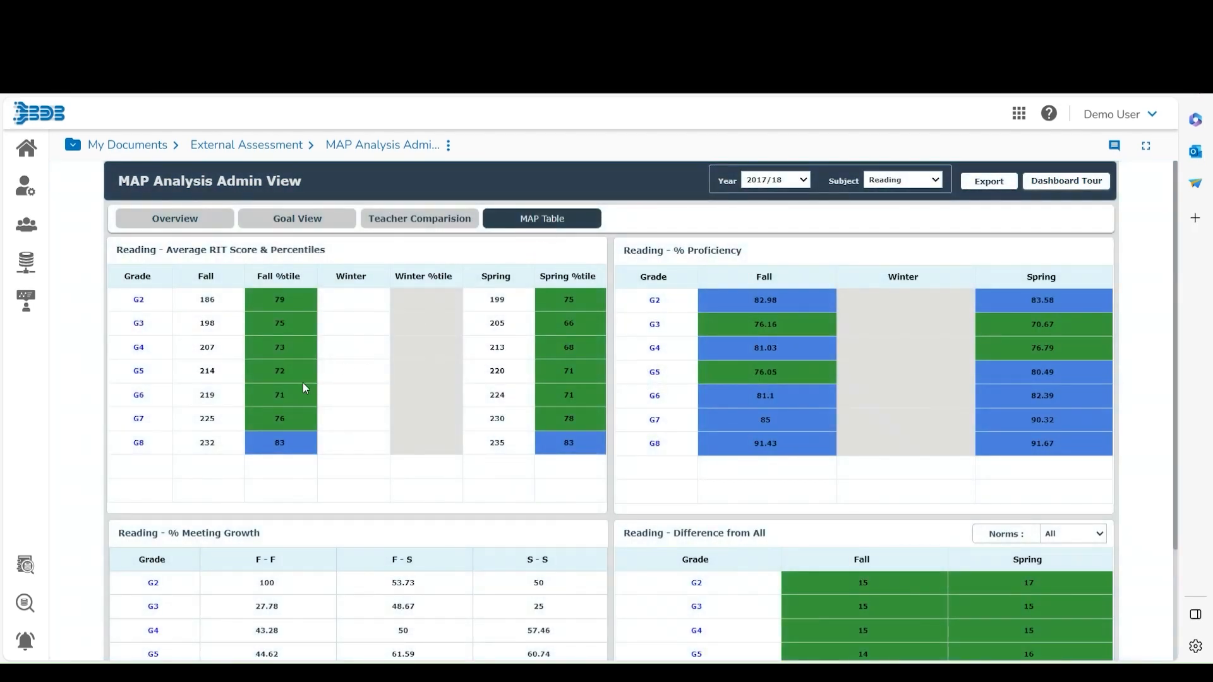
{"action": "mouse_move", "coordinate": [764, 333]}
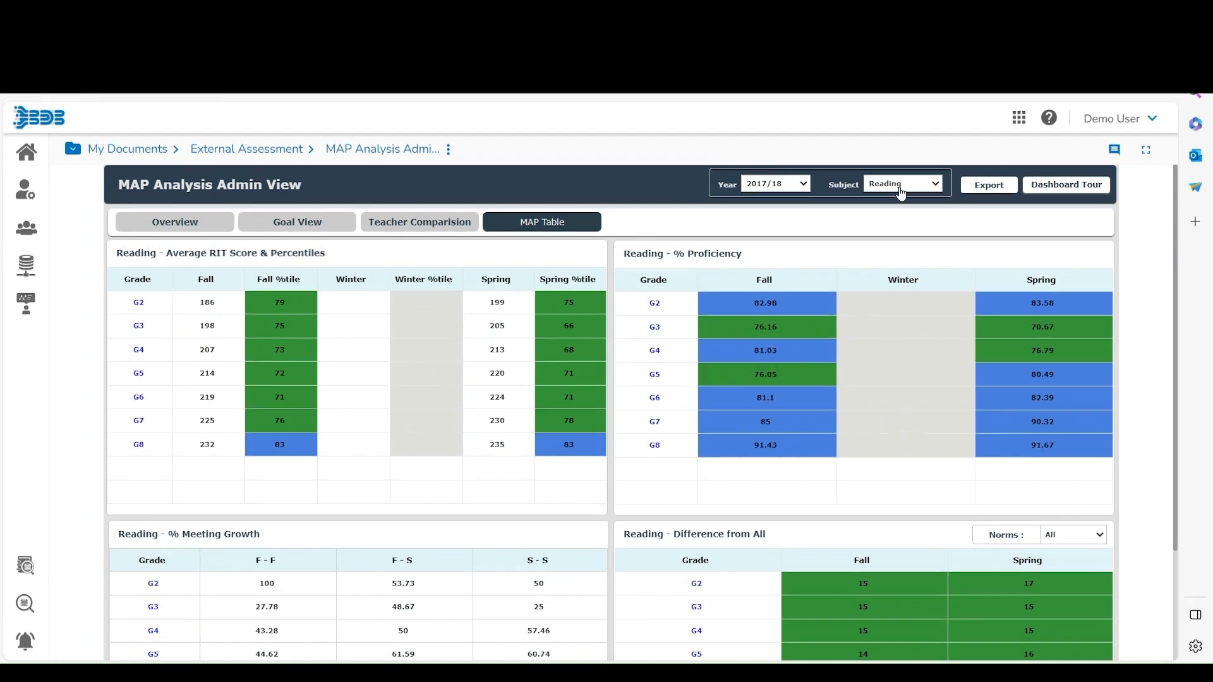
{"action": "left_click", "coordinate": [901, 183]}
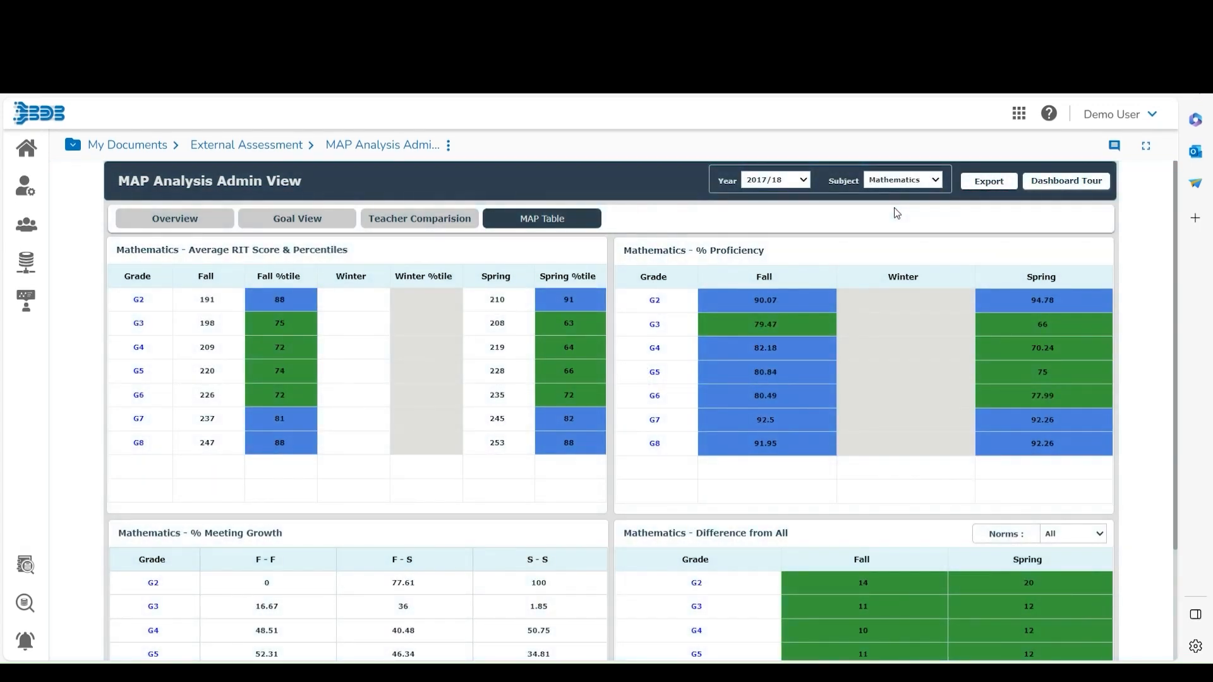
{"action": "scroll", "scroll_direction": "down", "scroll_amount": 3}
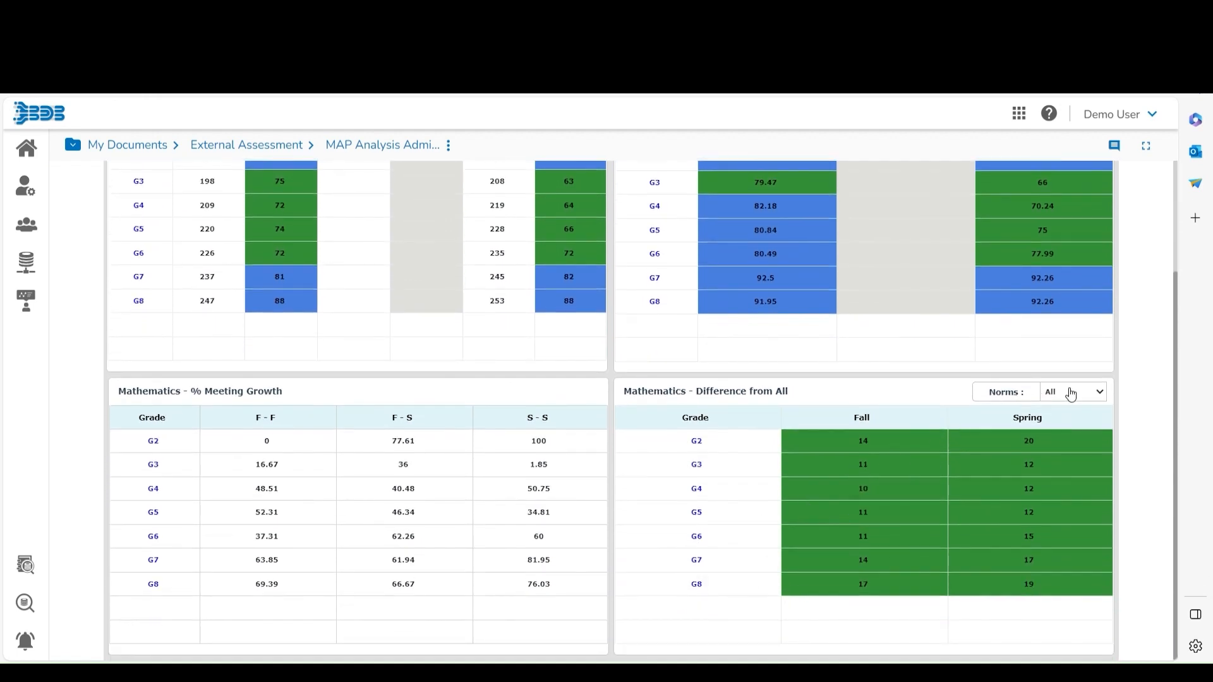
{"action": "scroll", "scroll_direction": "down", "scroll_amount": 3}
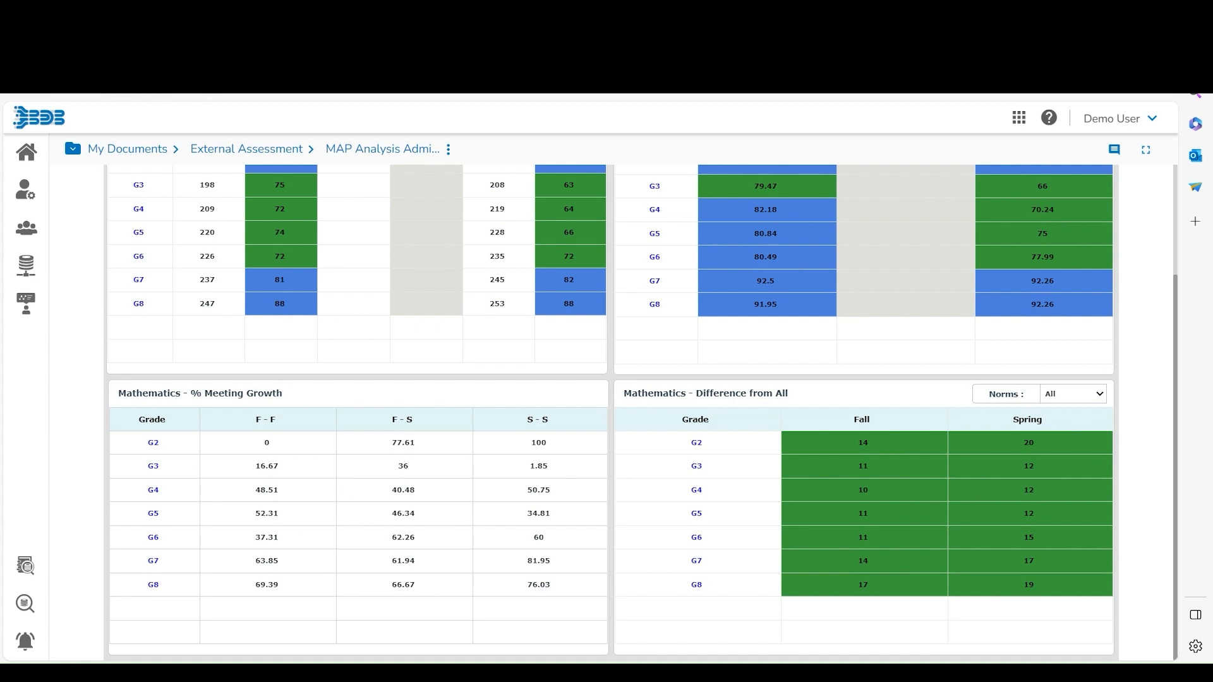
{"action": "left_click", "coordinate": [1072, 393]}
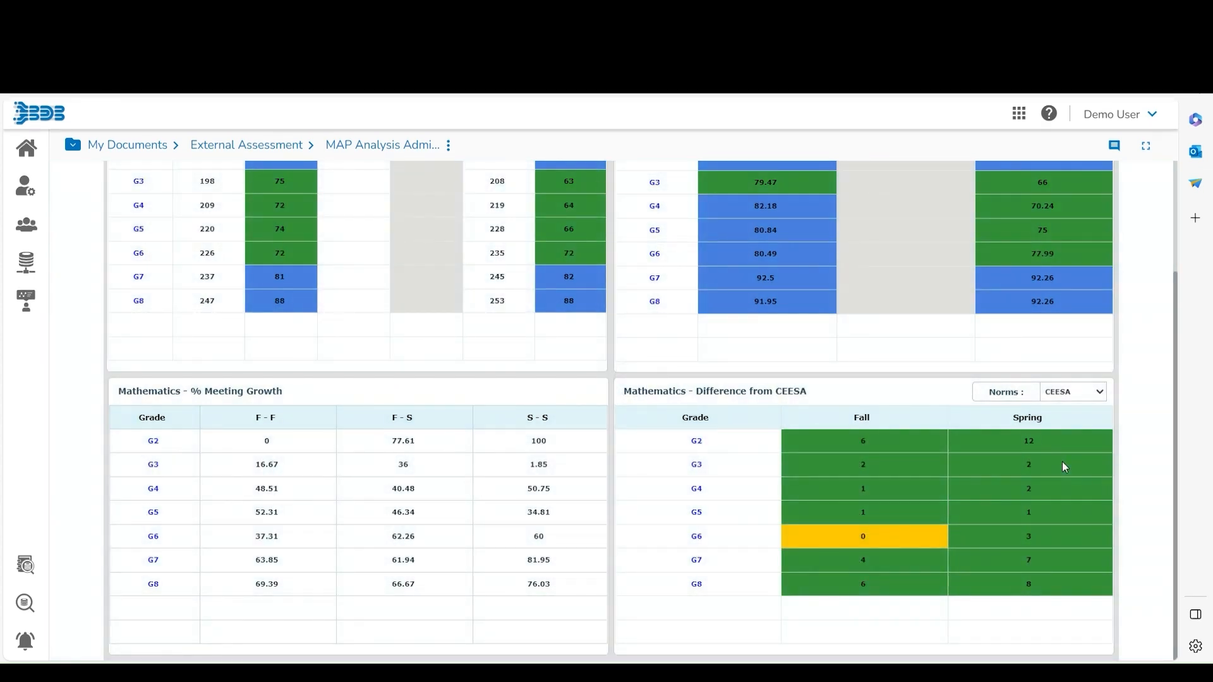
{"action": "scroll", "scroll_direction": "up", "scroll_amount": 3}
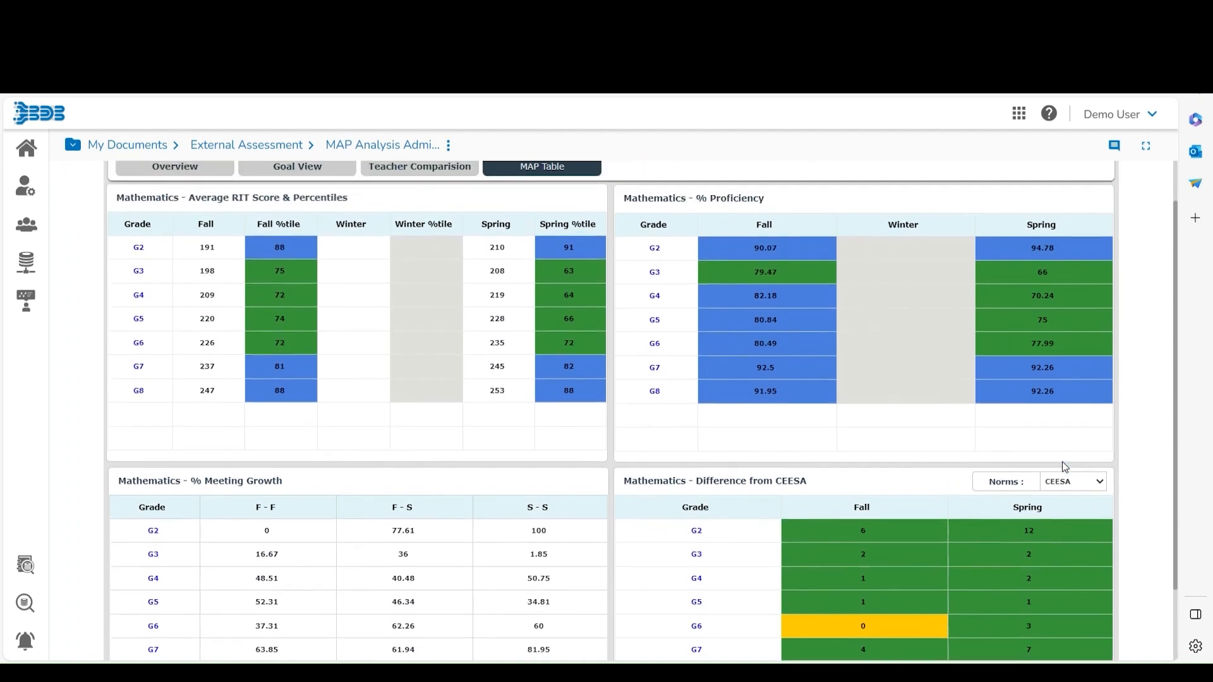